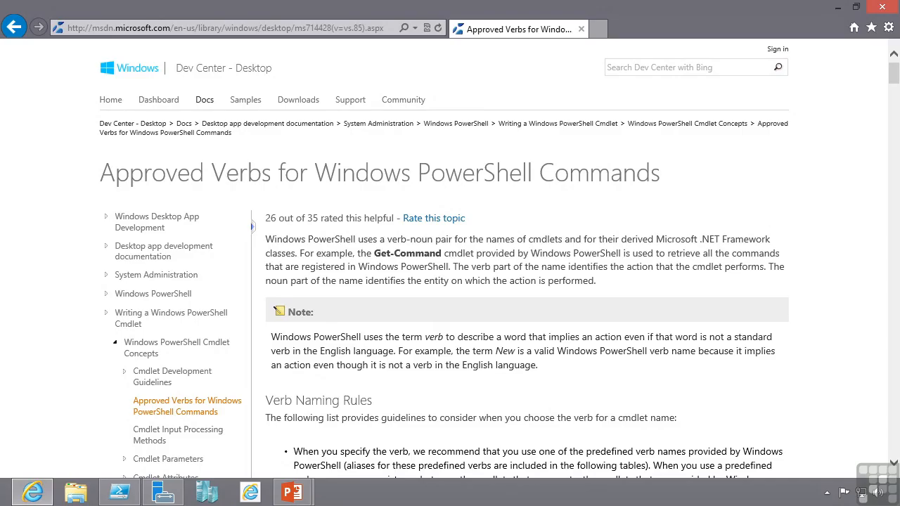
- Scroll the console output and begin typing 'get-command -nou', then return to PowerShell ISE
scroll("down", 3)
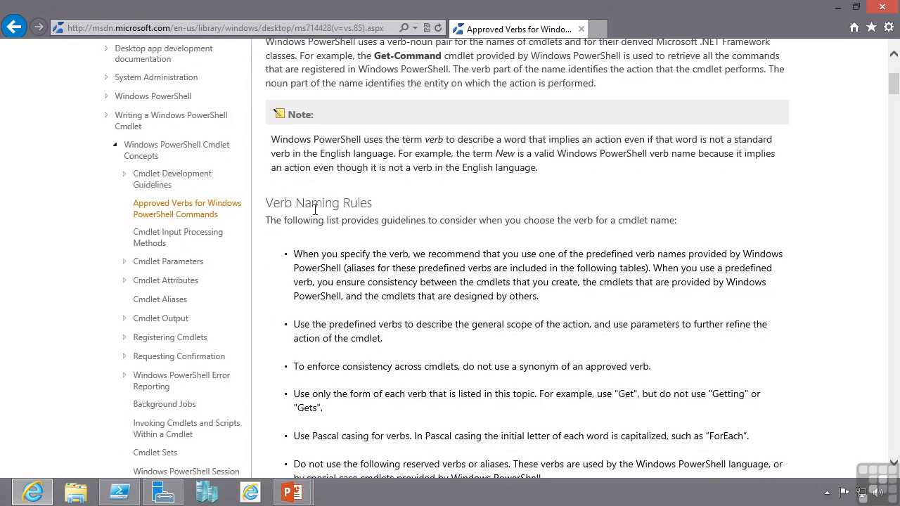
scroll("down", 3)
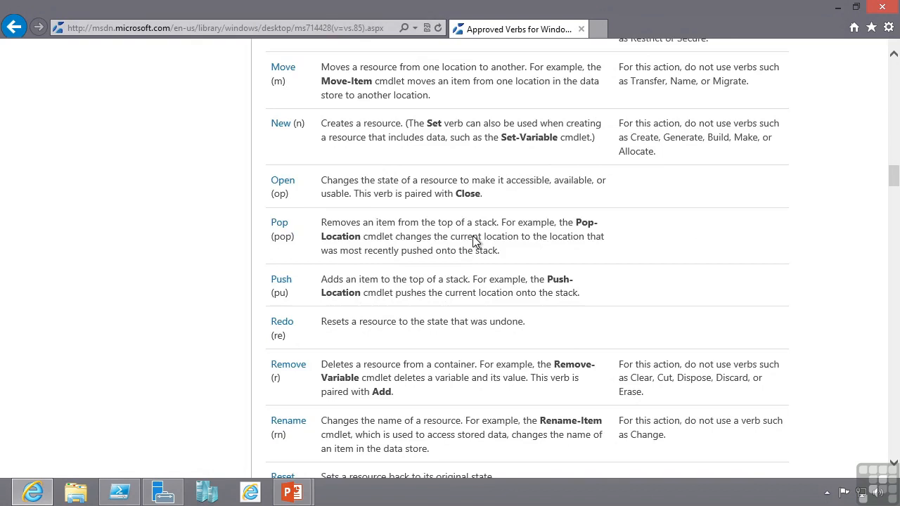
scroll("down", 3)
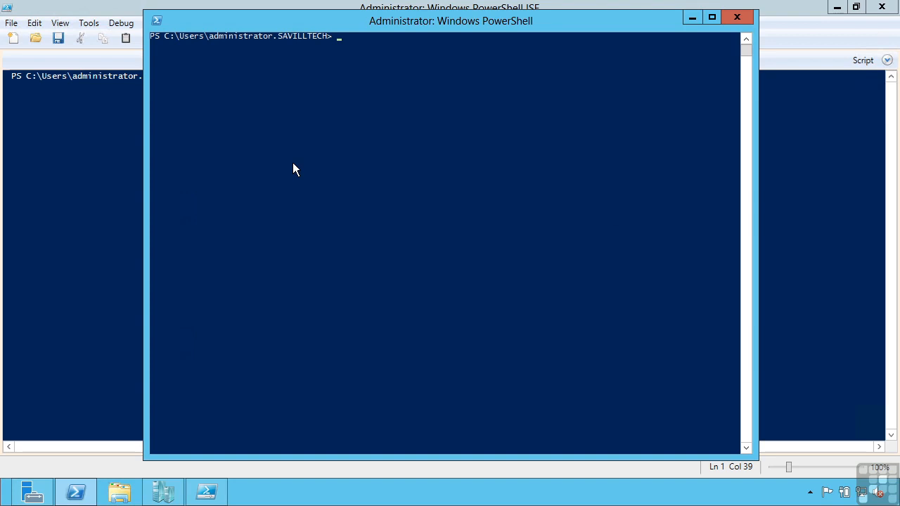
type("get")
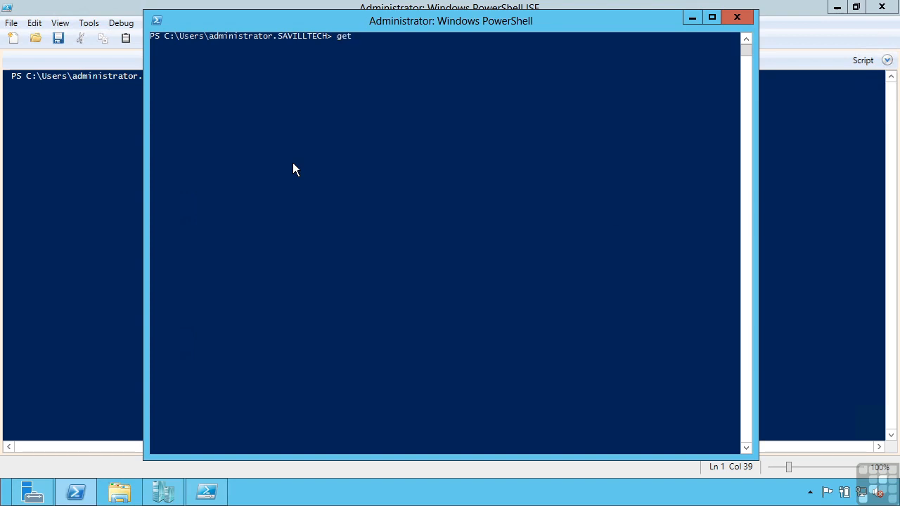
type("-command -nou")
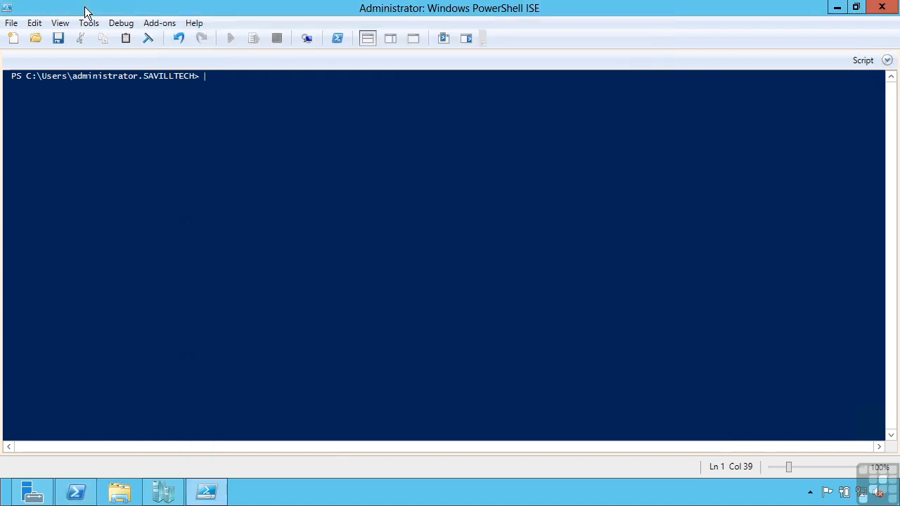
mouse_move(188, 133)
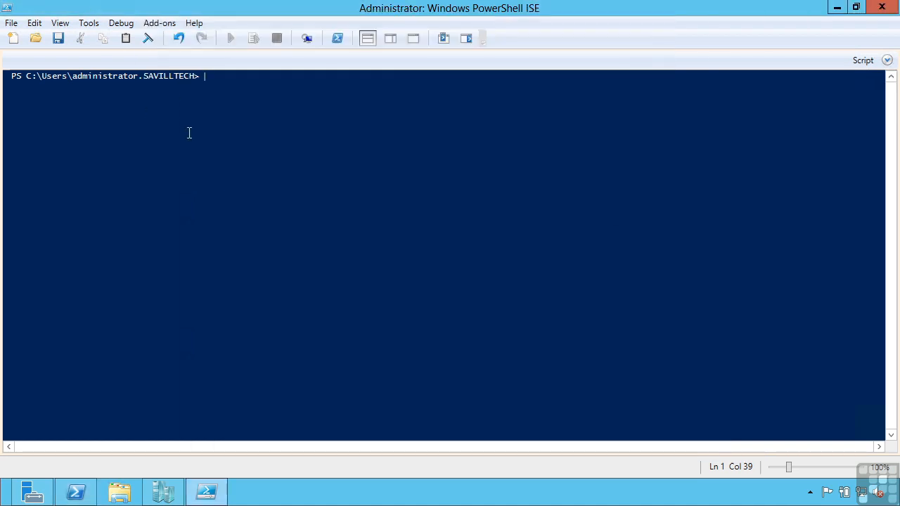
type("ge")
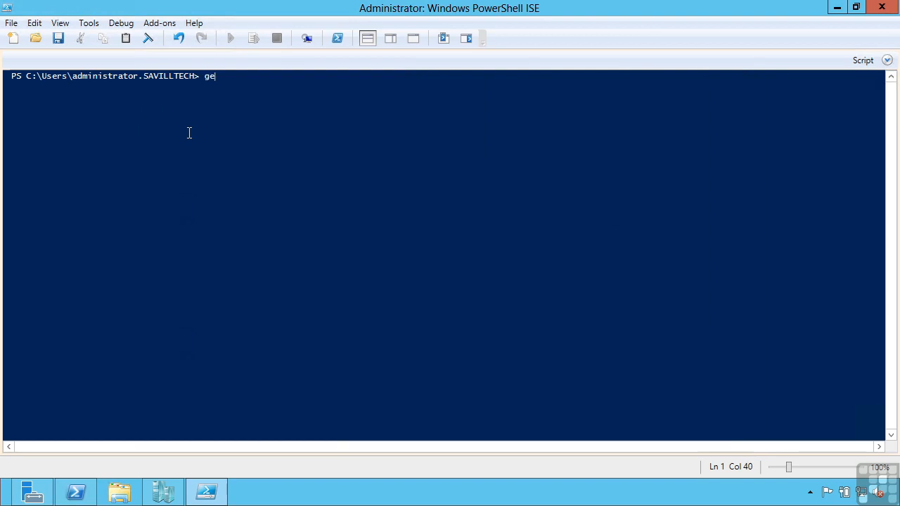
type("t-c")
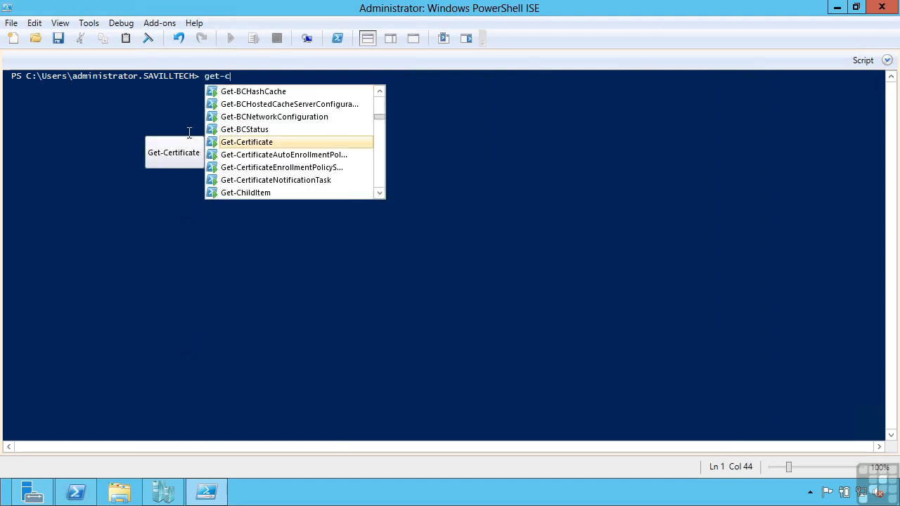
type("vhd")
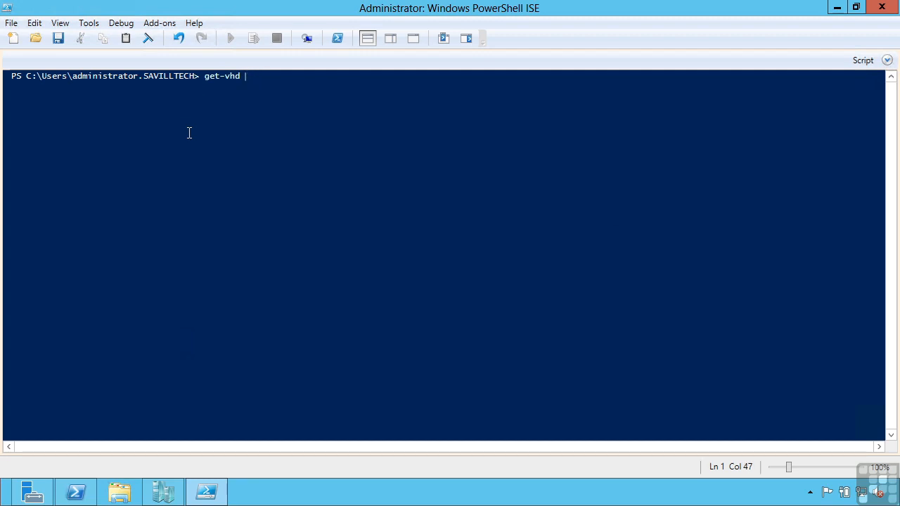
key("BackSpace")
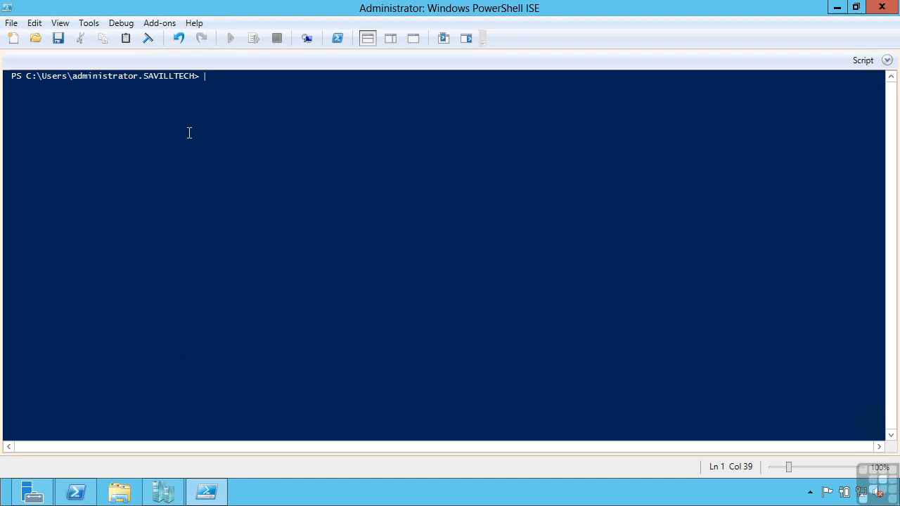
- Run Get-EventLog -LogName Security -Newest 10 and begin prefixing it with invoke-command
type("get-")
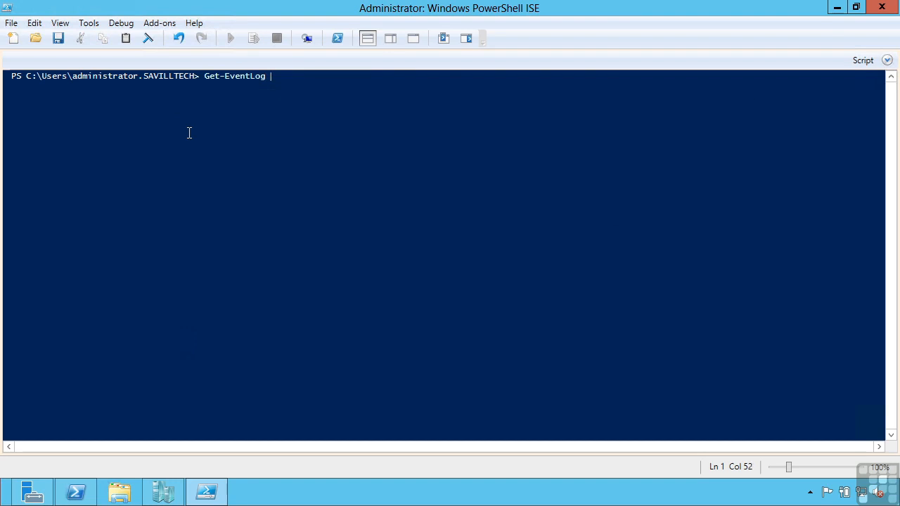
type("-LogName security -n")
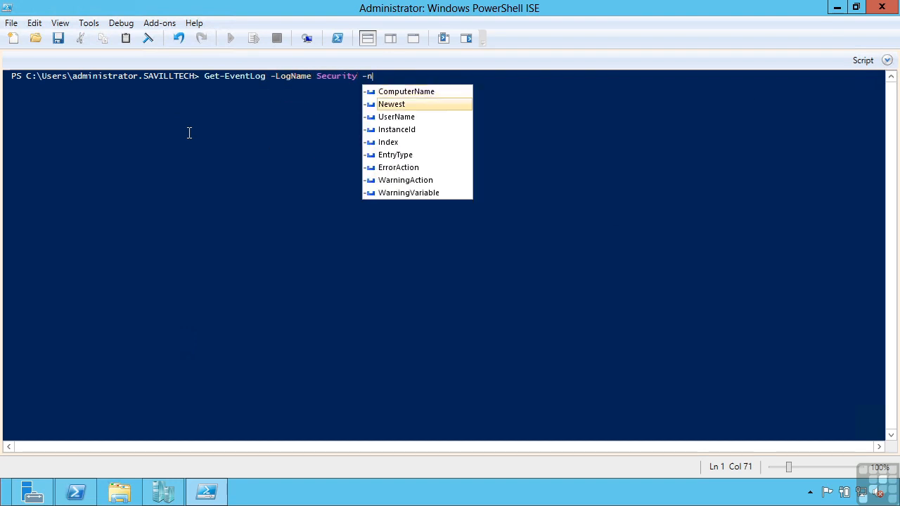
type("ewest 10")
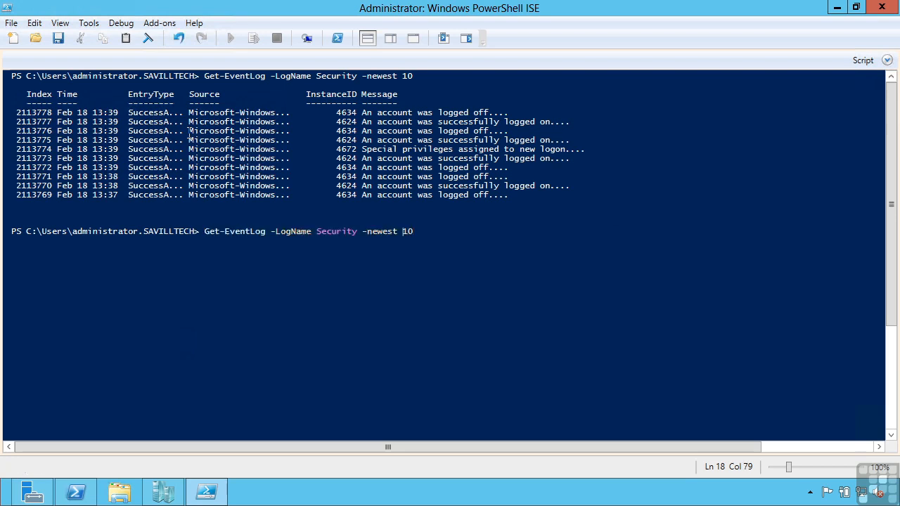
type("invoke-command")
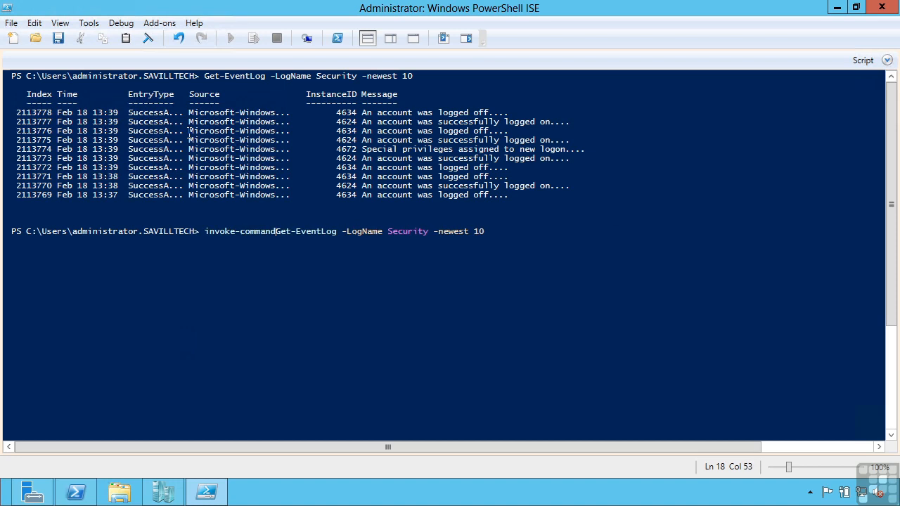
- Wrap the command in an Invoke-Command script block for localhost, savdaldc01, savdaldc02 and savdalhv02
type("-scriptblock")
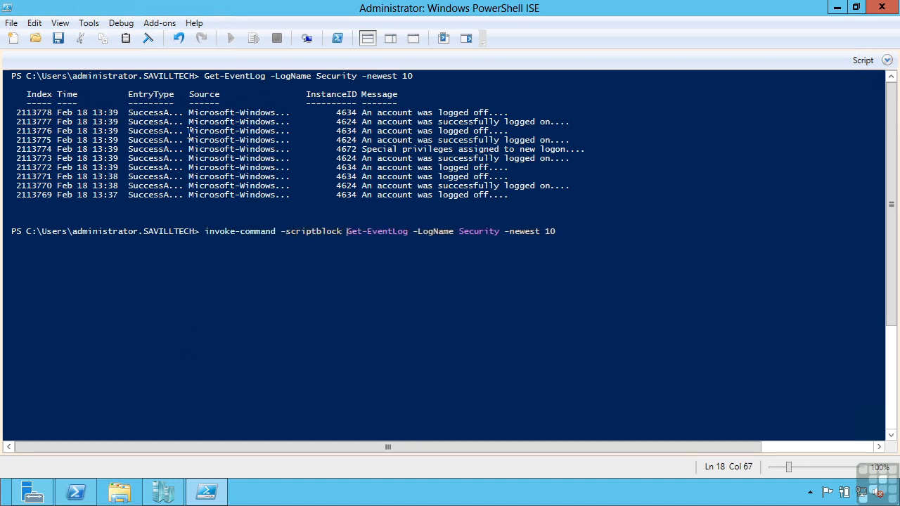
type("{")
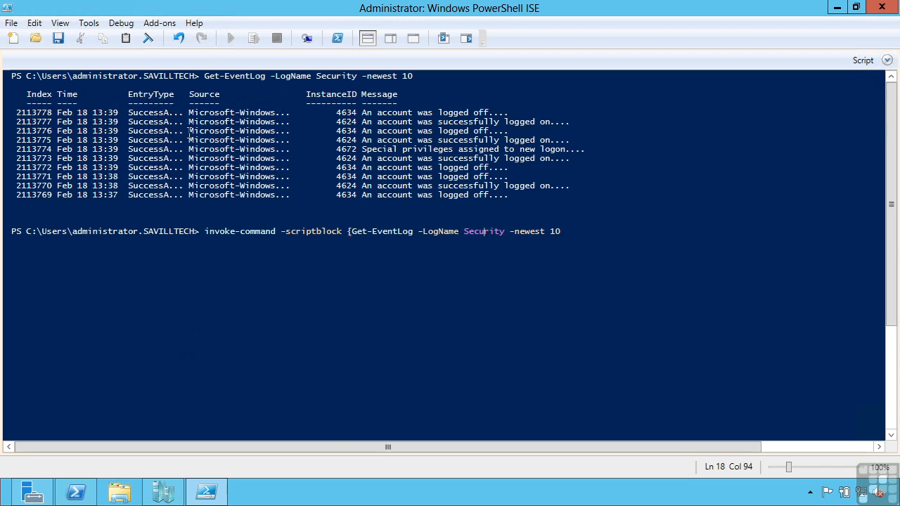
type("} |")
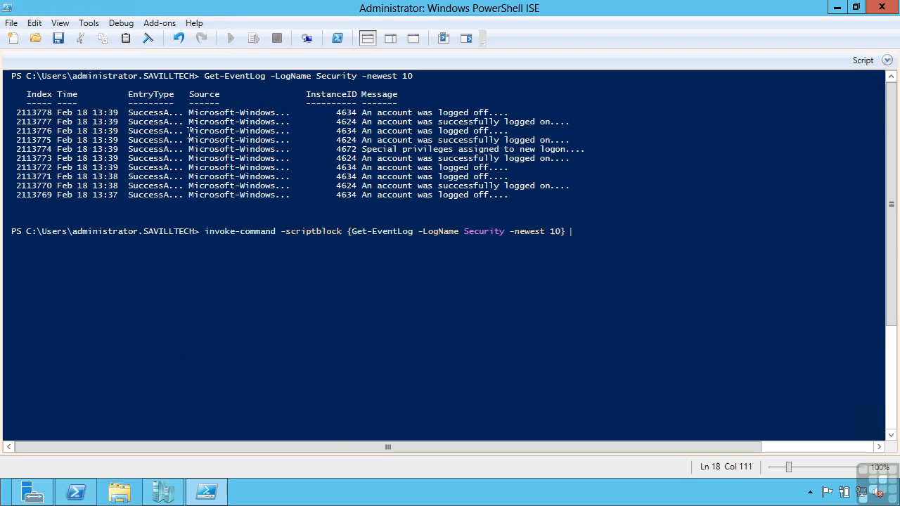
type("-ComputerName")
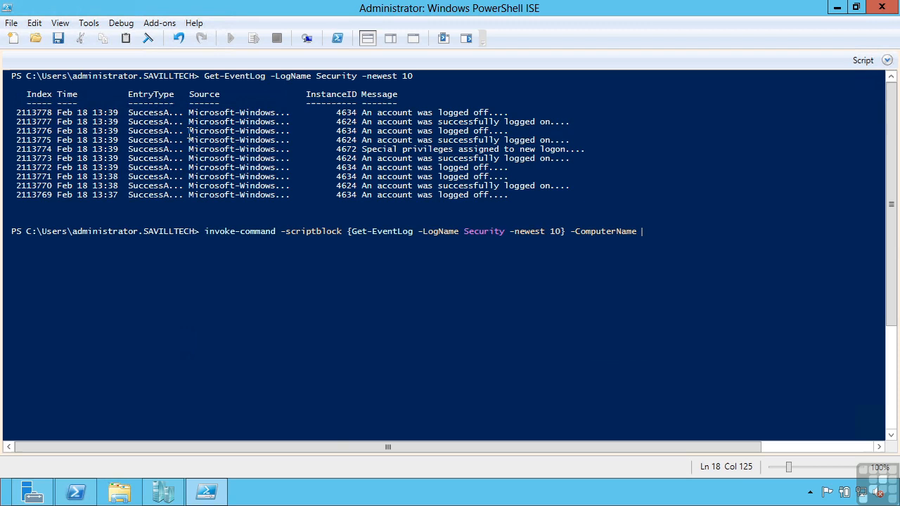
type("localhost,")
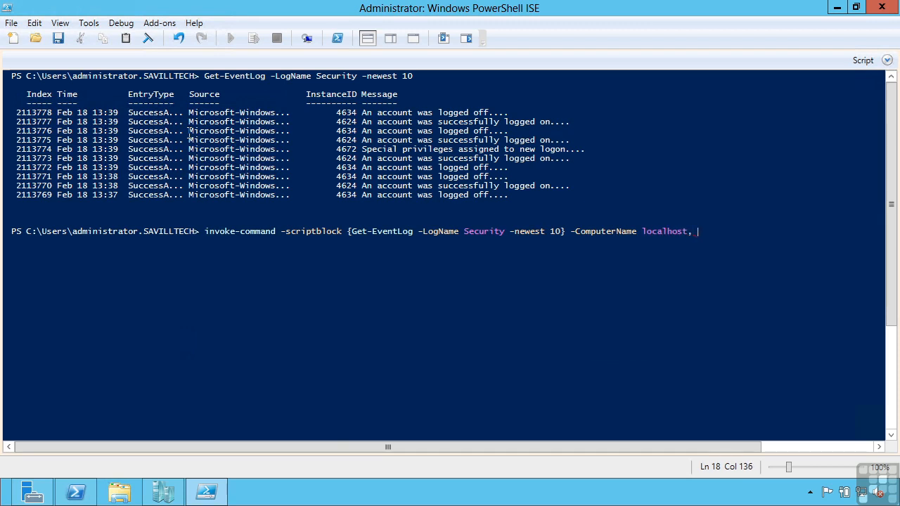
type("savdaldc01,")
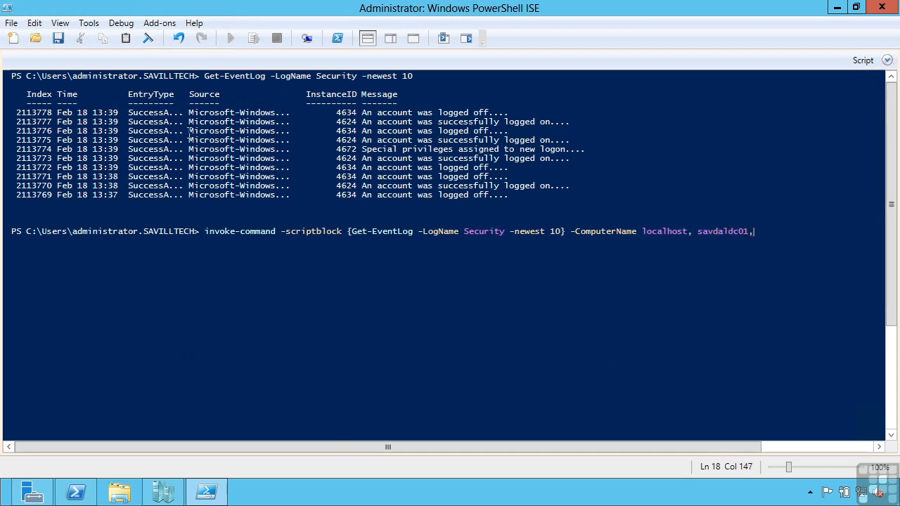
type("savdaldc02")
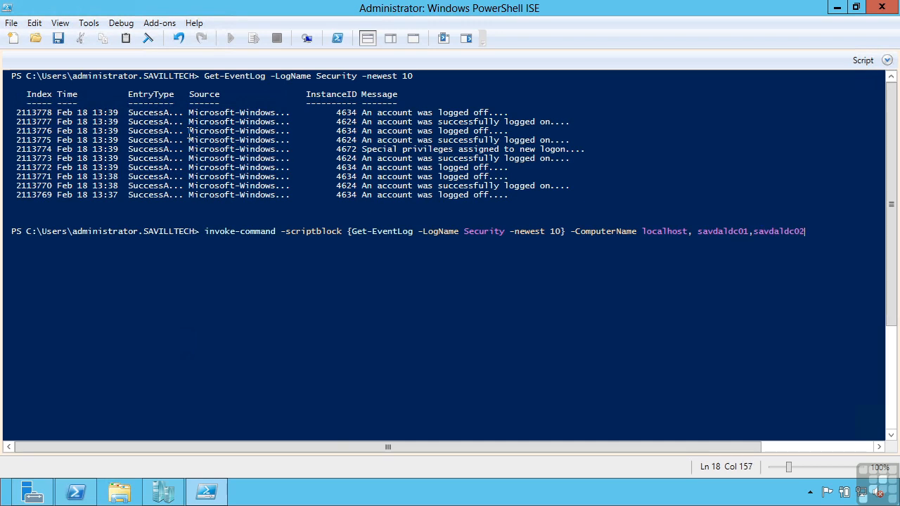
type(",savdalh")
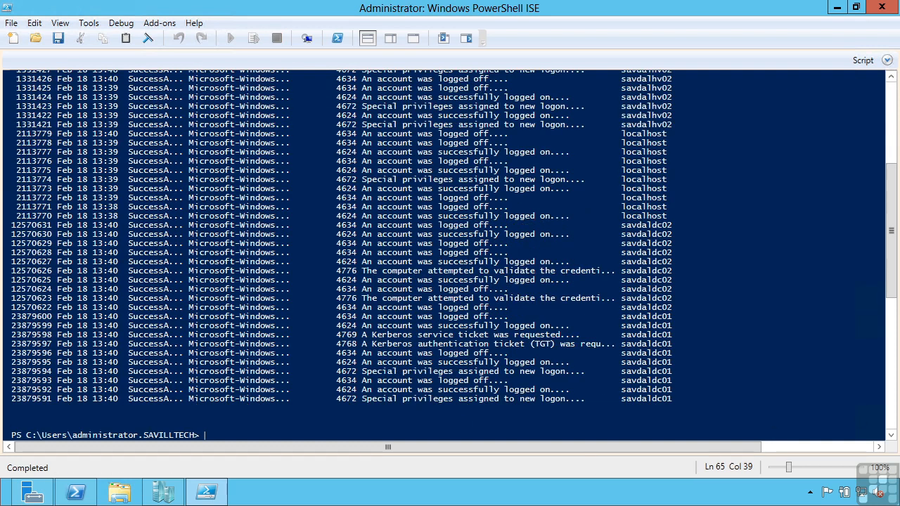
mouse_move(895, 295)
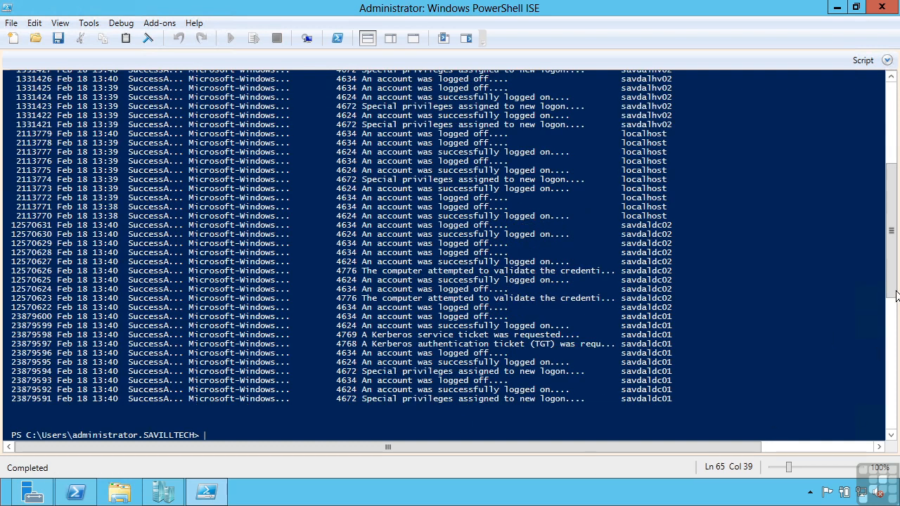